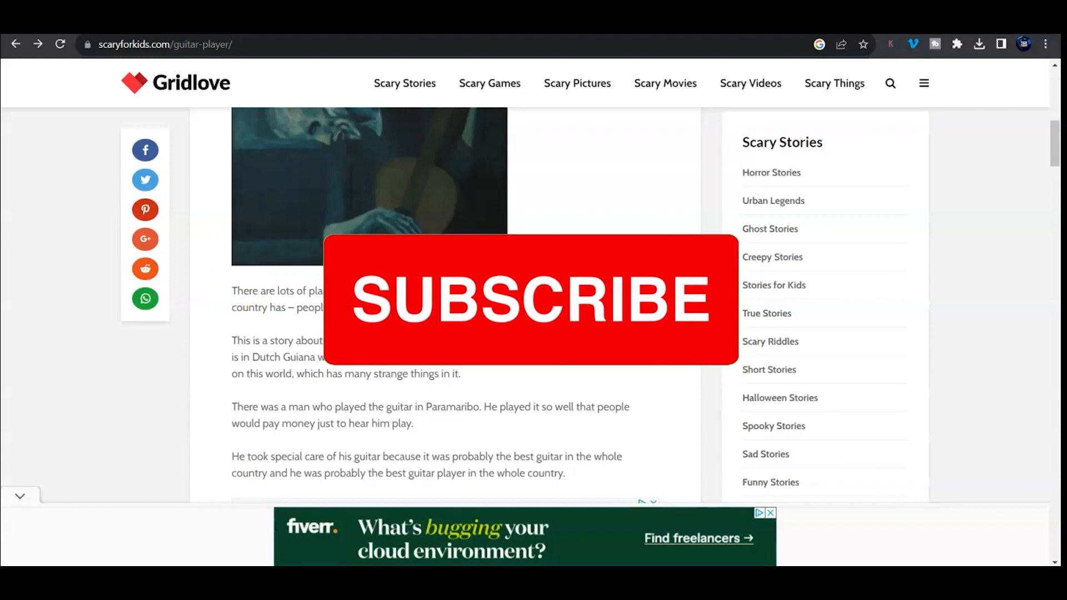
{"action": "mouse_move", "coordinate": [273, 296]}
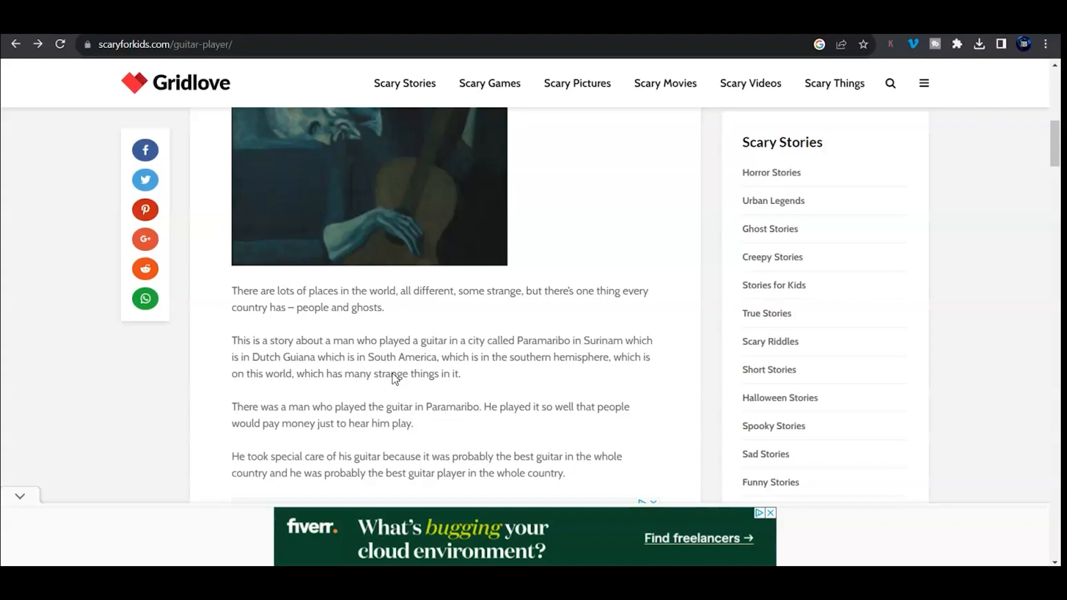
{"action": "mouse_move", "coordinate": [169, 159]}
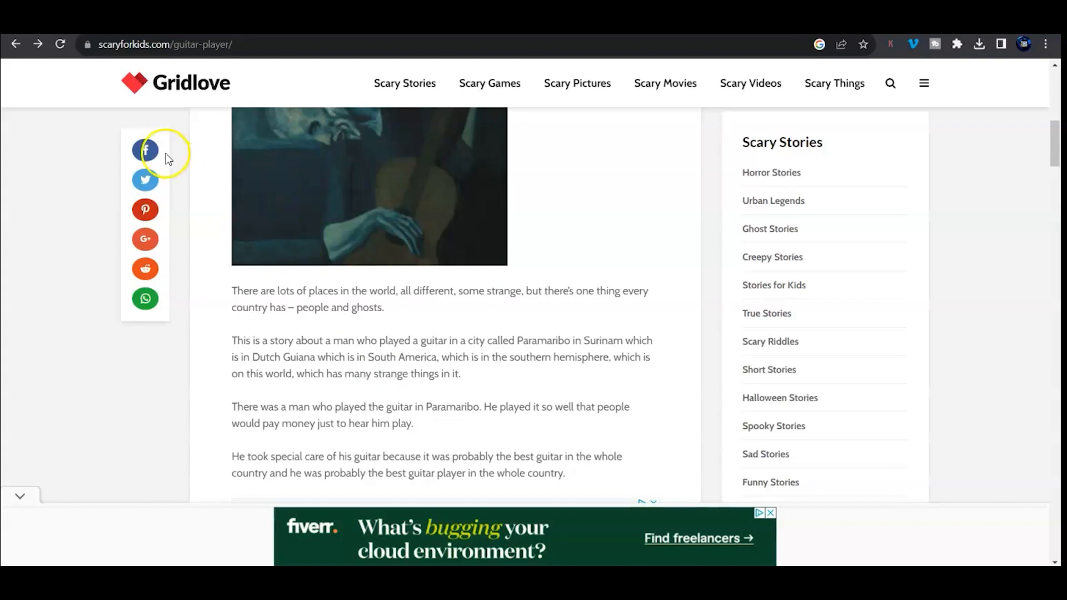
{"action": "mouse_move", "coordinate": [87, 45]}
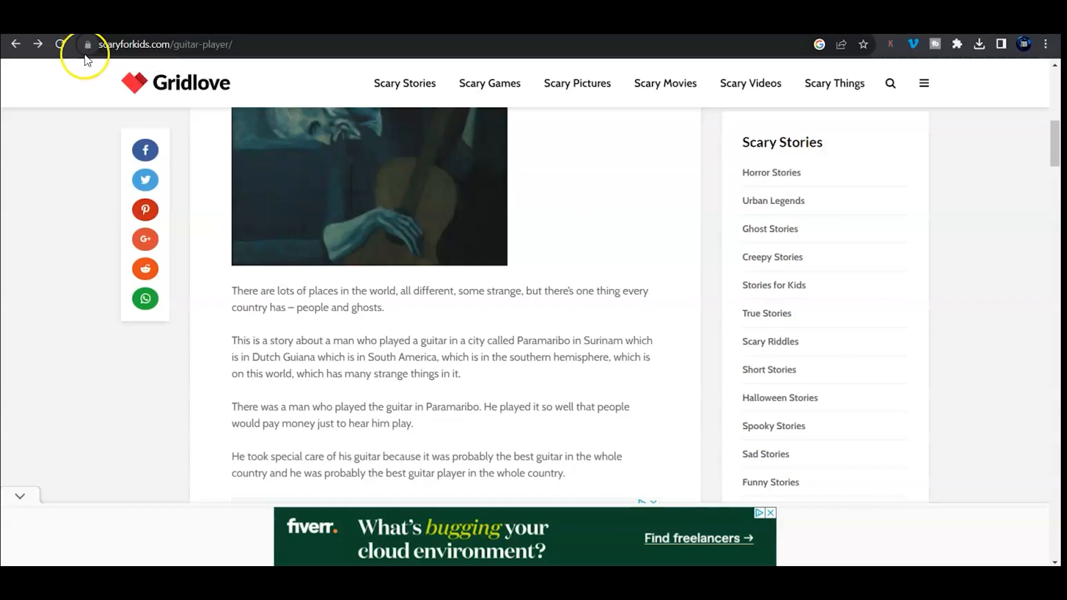
Show the site information panel for scaryforkids.com from the address bar.
{"action": "left_click", "coordinate": [60, 45]}
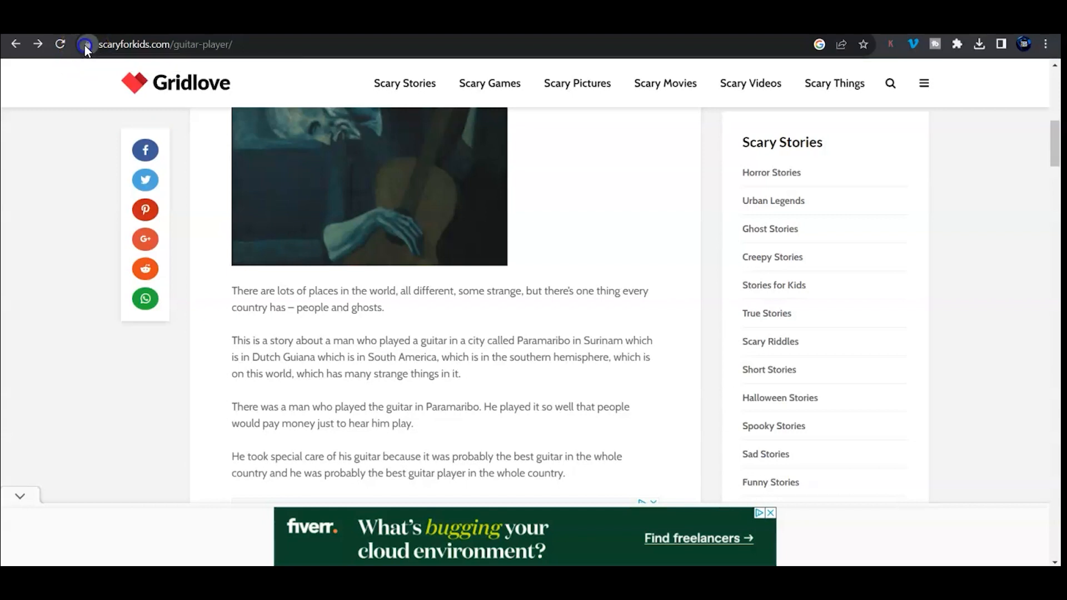
{"action": "left_click", "coordinate": [86, 45]}
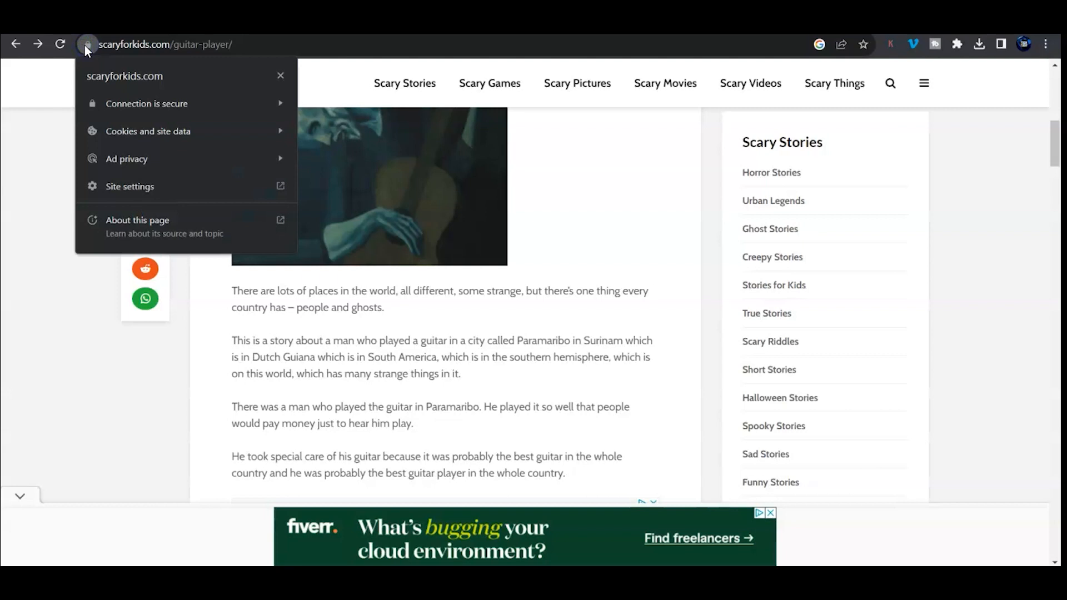
{"action": "mouse_move", "coordinate": [129, 187]}
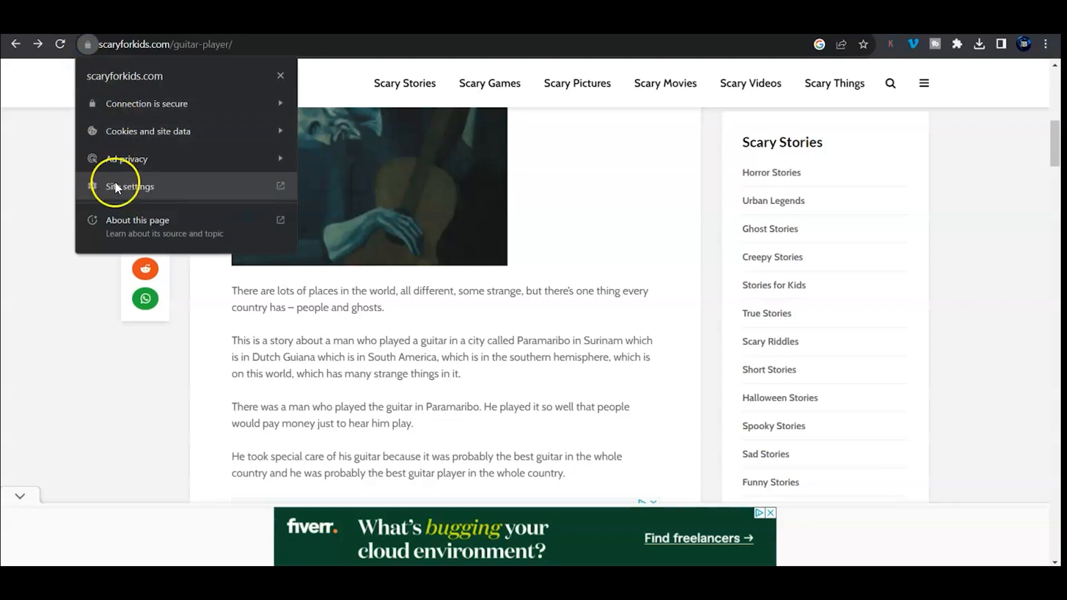
{"action": "mouse_move", "coordinate": [115, 190]}
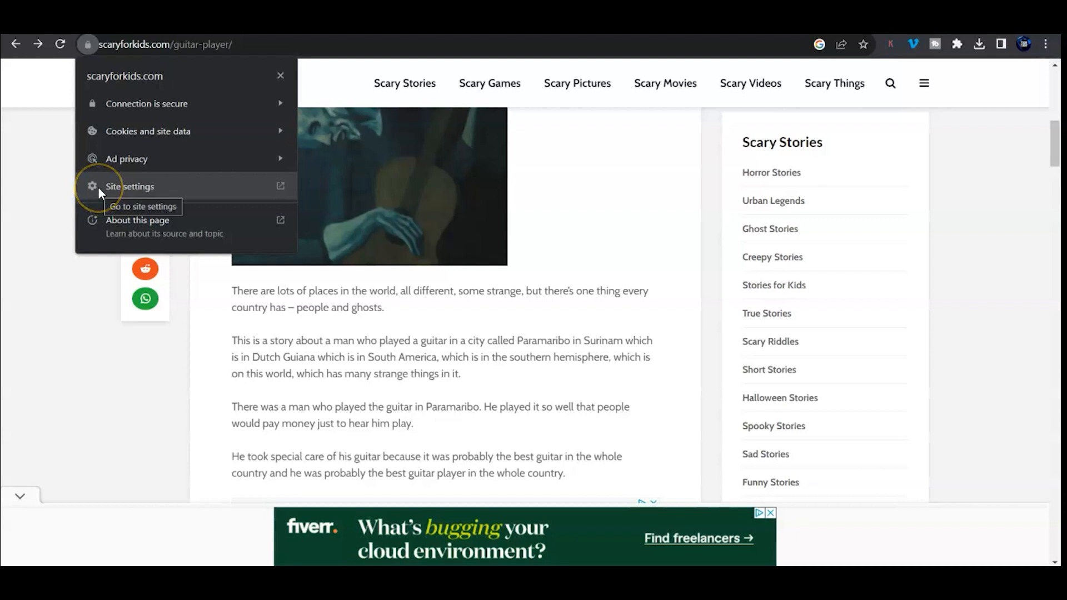
Set the JavaScript permission for scaryforkids.com to Block in its site settings.
{"action": "left_click", "coordinate": [130, 186]}
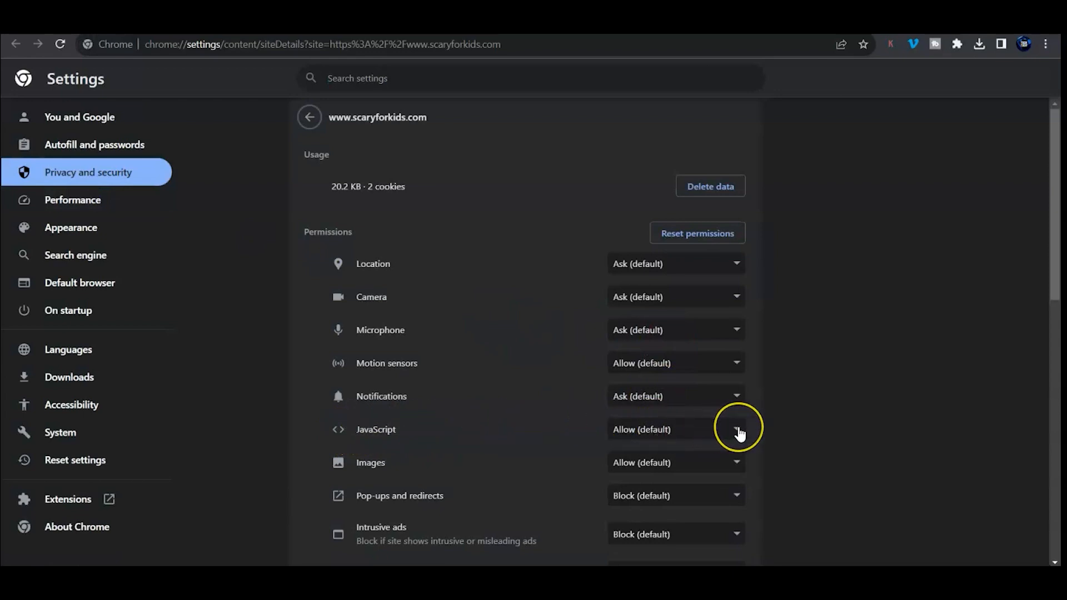
{"action": "left_click", "coordinate": [736, 430]}
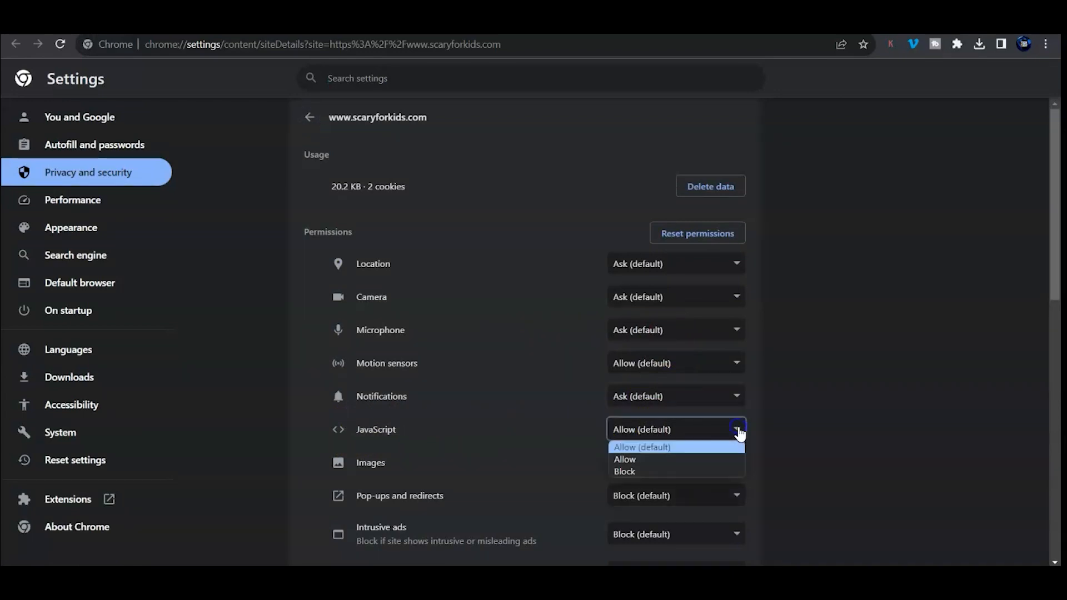
{"action": "mouse_move", "coordinate": [647, 459]}
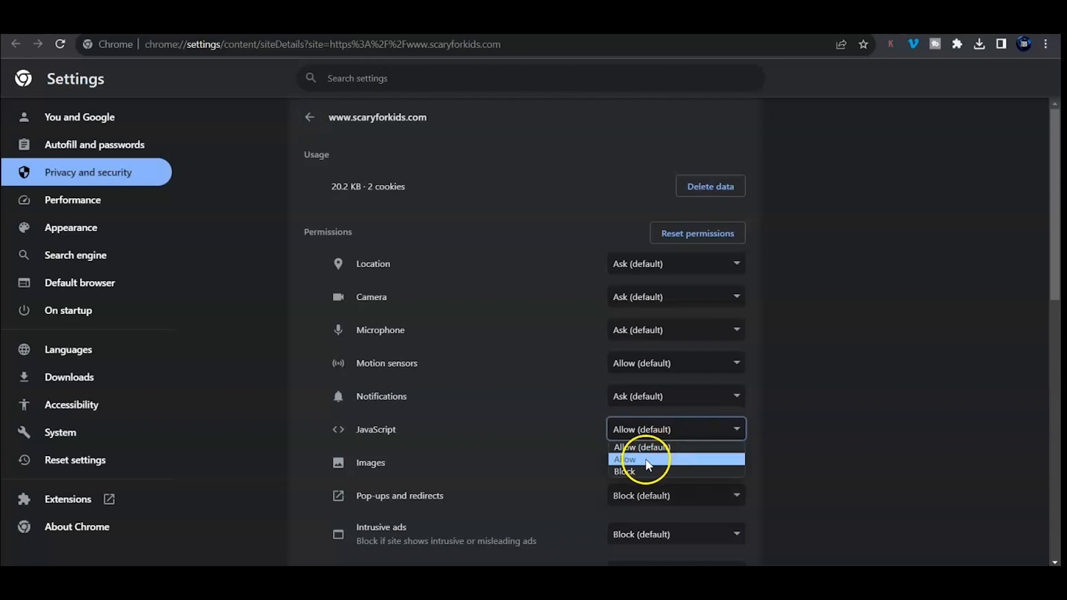
{"action": "left_click", "coordinate": [624, 471]}
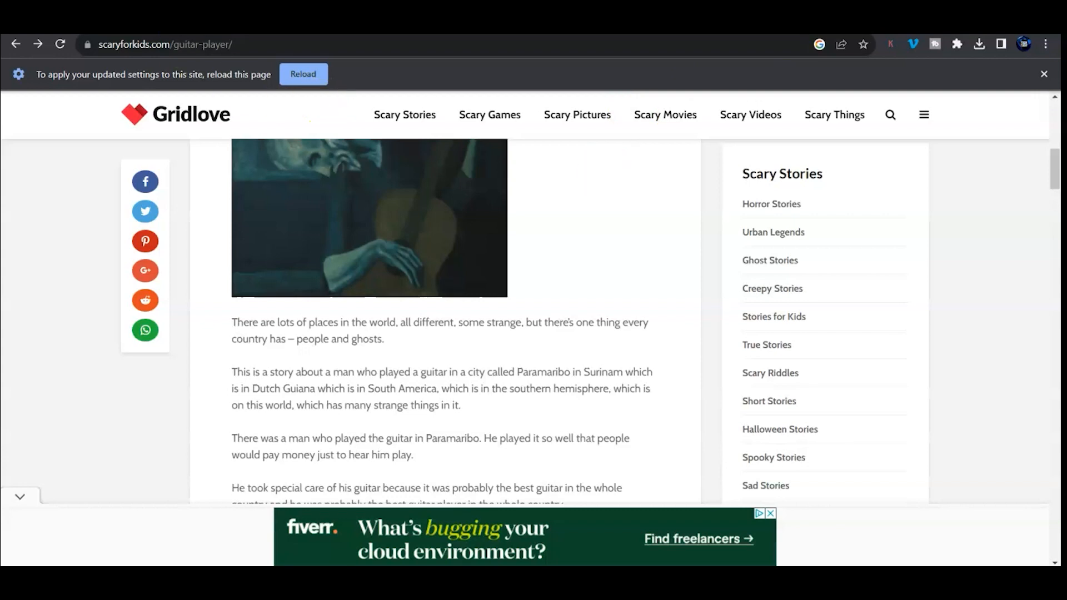
Reload the story page with JavaScript blocked and move down to its opening paragraphs.
{"action": "left_click", "coordinate": [61, 44]}
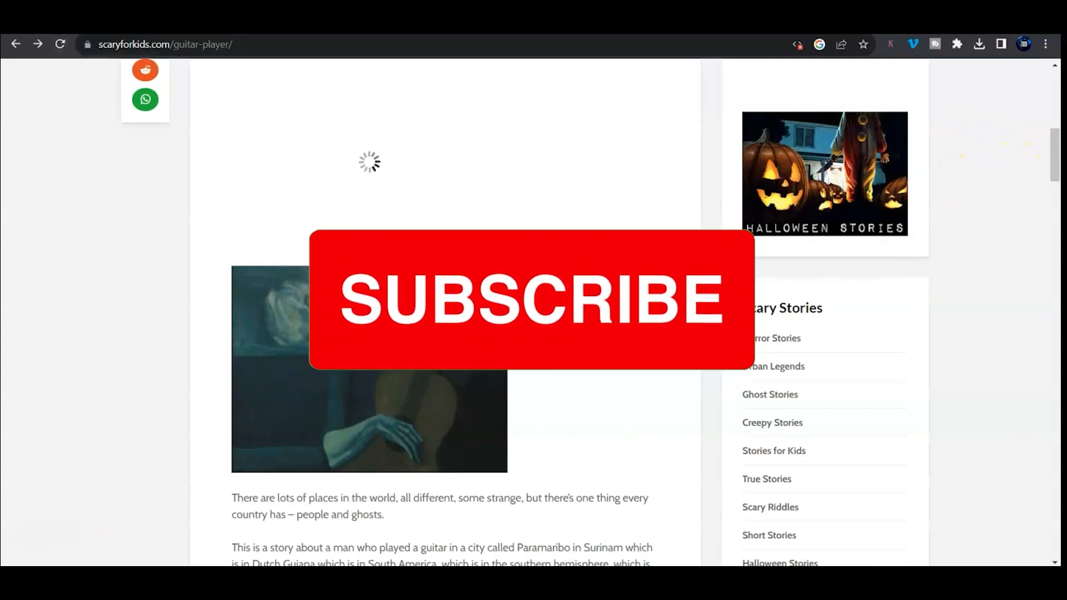
{"action": "scroll", "scroll_direction": "down", "scroll_amount": 3}
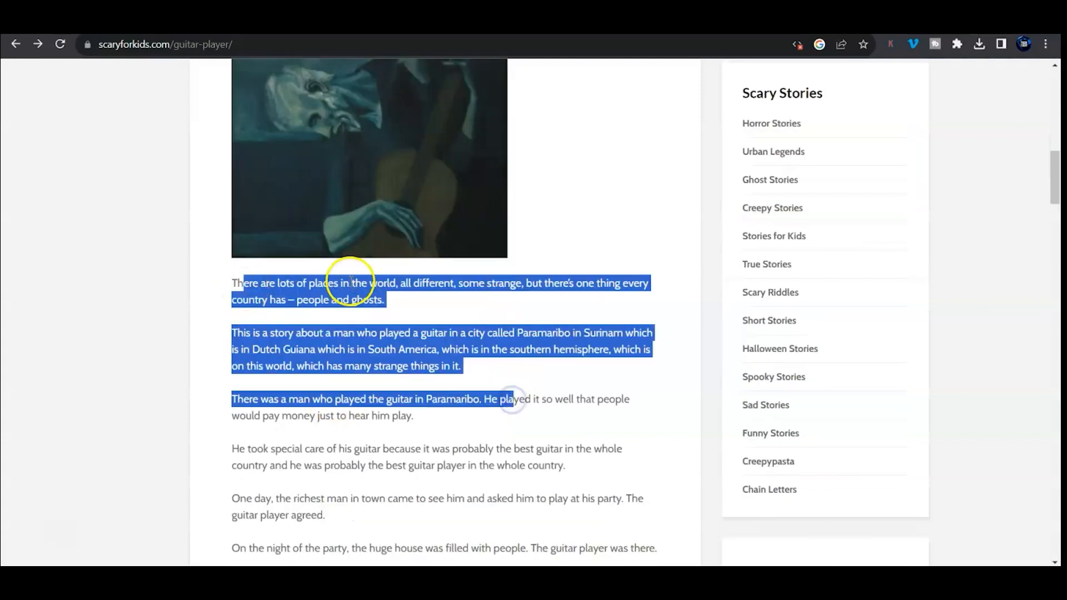
{"action": "mouse_move", "coordinate": [361, 442]}
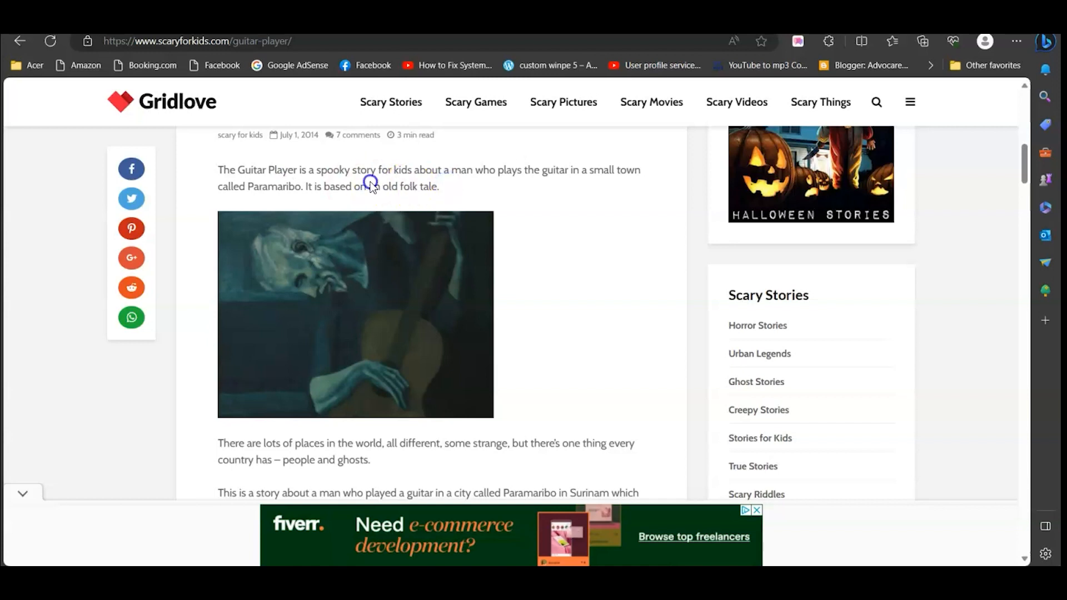
{"action": "mouse_move", "coordinate": [1028, 110]}
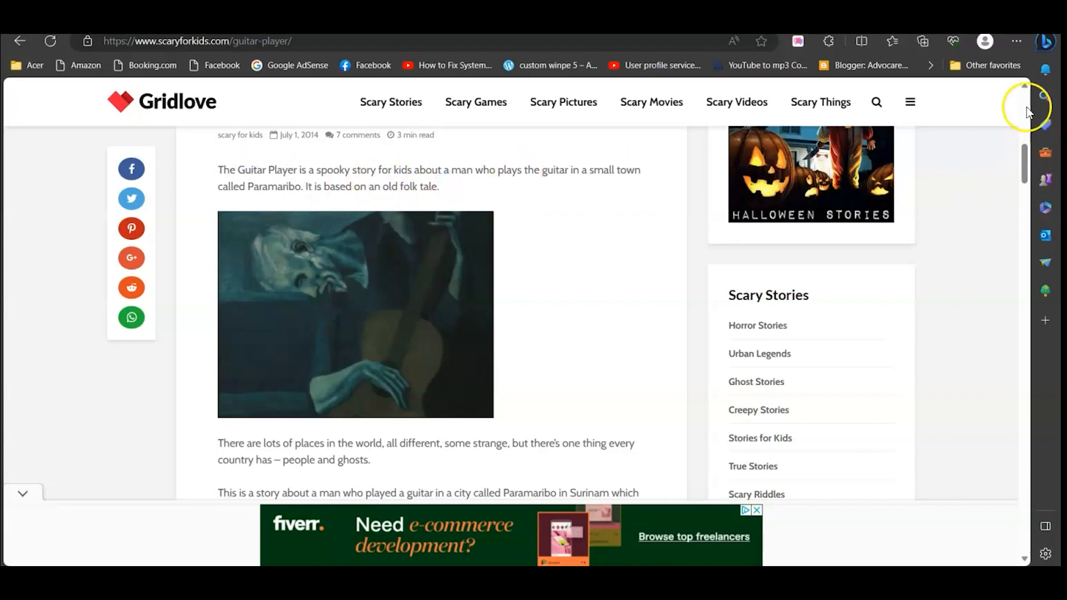
{"action": "mouse_move", "coordinate": [1016, 41]}
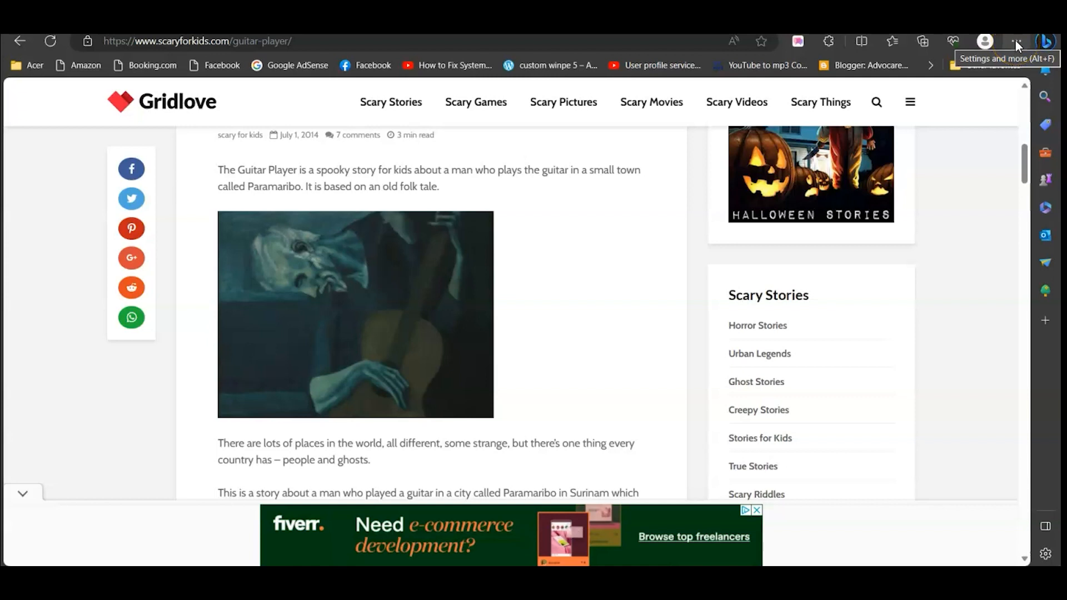
Reach Edge's Settings page through the Settings and more menu.
{"action": "left_click", "coordinate": [1017, 41]}
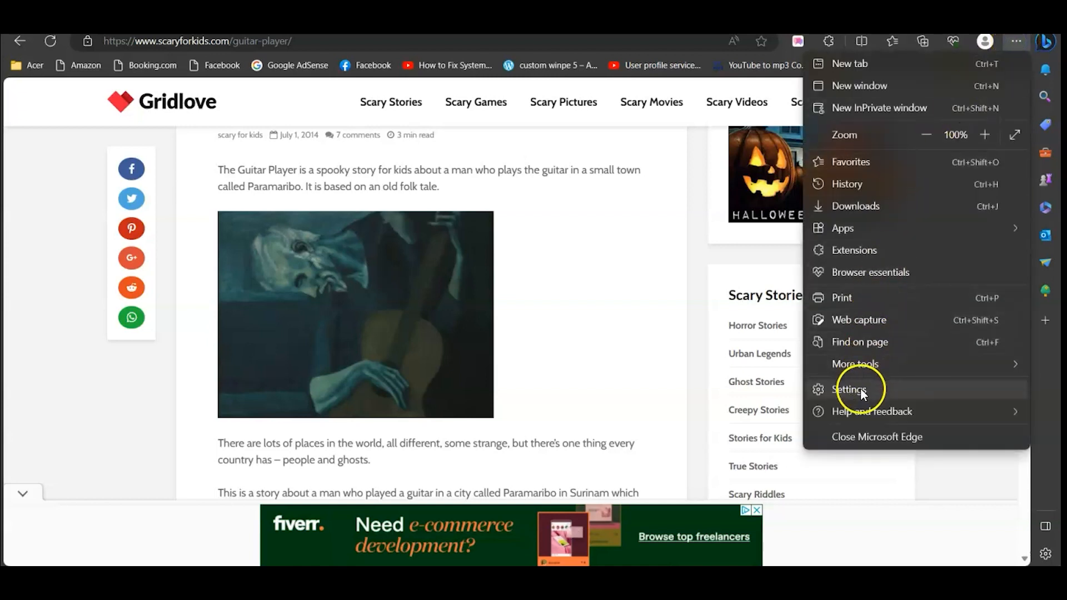
{"action": "left_click", "coordinate": [848, 389]}
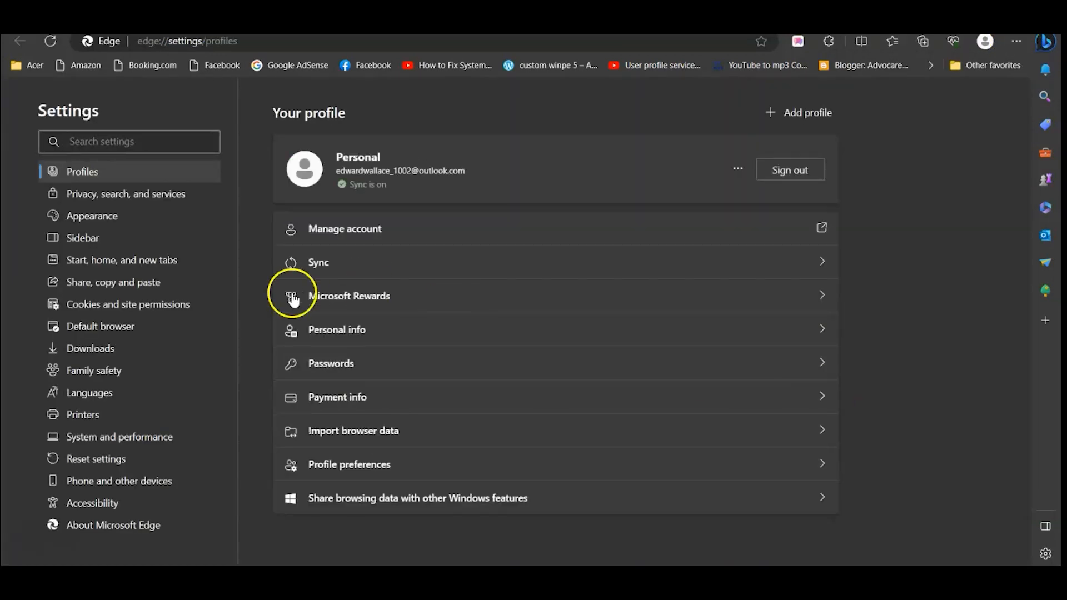
Turn off the JavaScript Allowed toggle under Cookies and site permissions.
{"action": "left_click", "coordinate": [127, 304]}
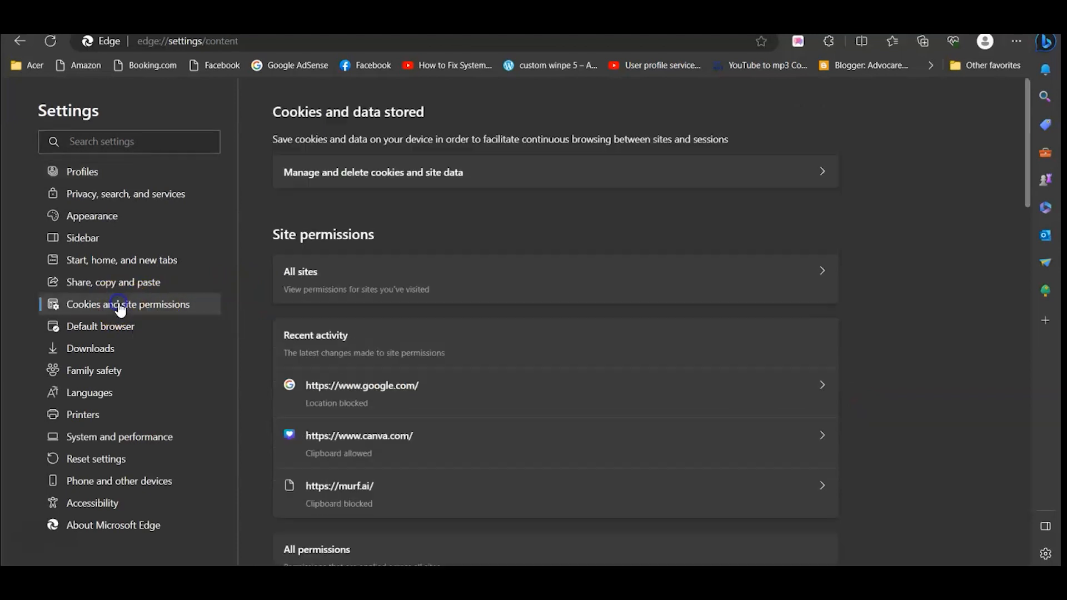
{"action": "mouse_move", "coordinate": [1008, 268]}
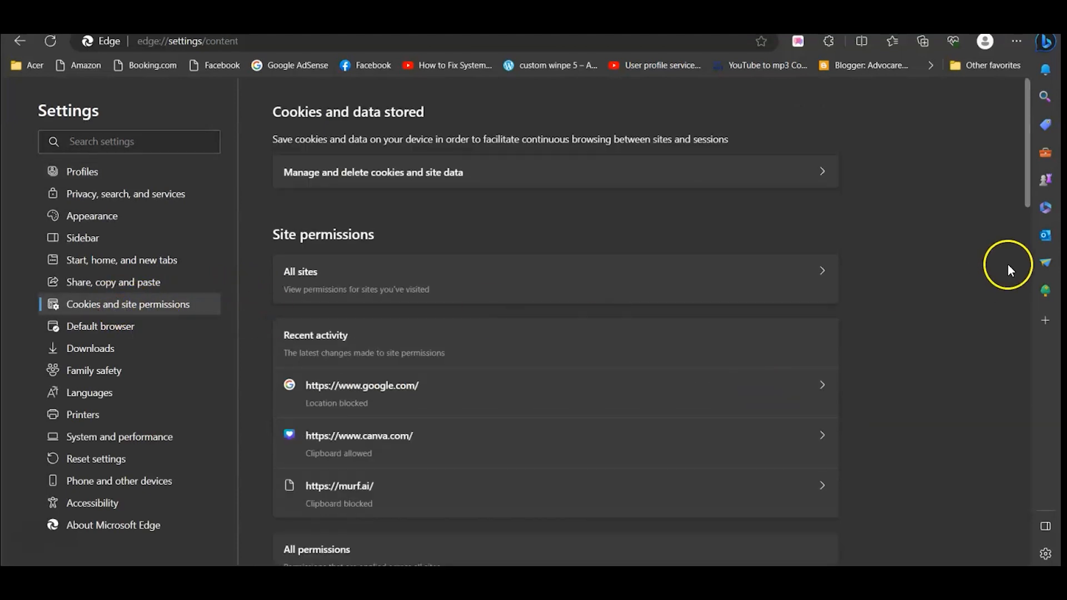
{"action": "scroll", "scroll_direction": "down", "scroll_amount": 3}
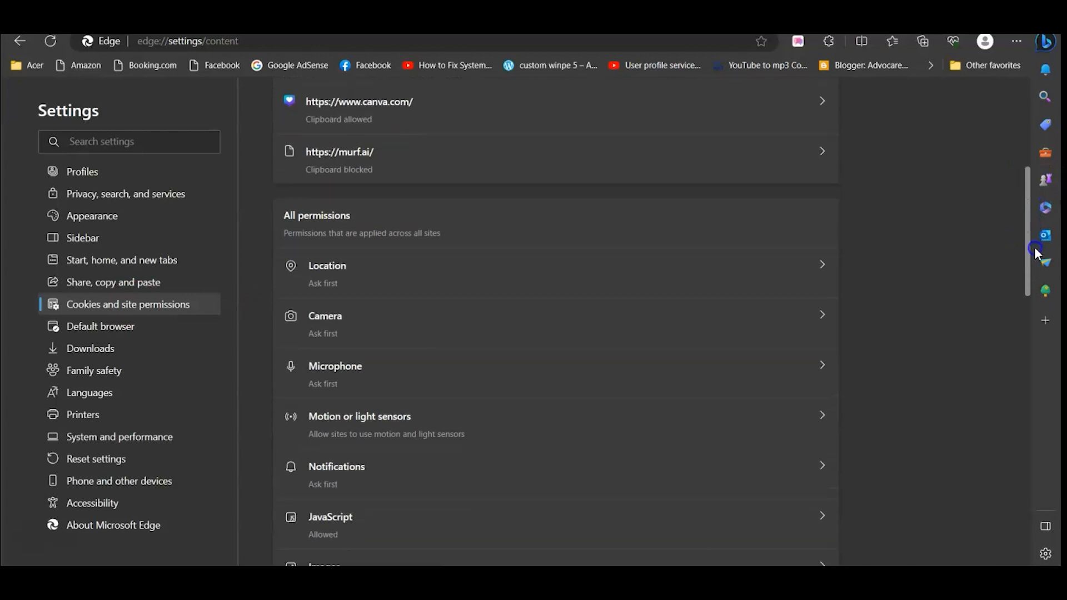
{"action": "scroll", "scroll_direction": "down", "scroll_amount": 3}
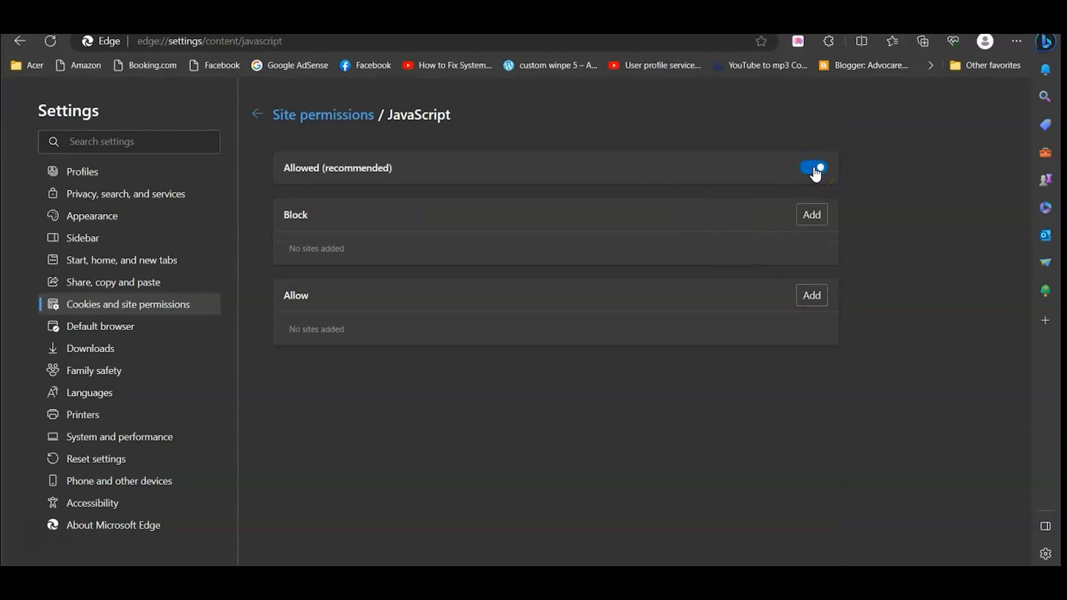
{"action": "left_click", "coordinate": [811, 168]}
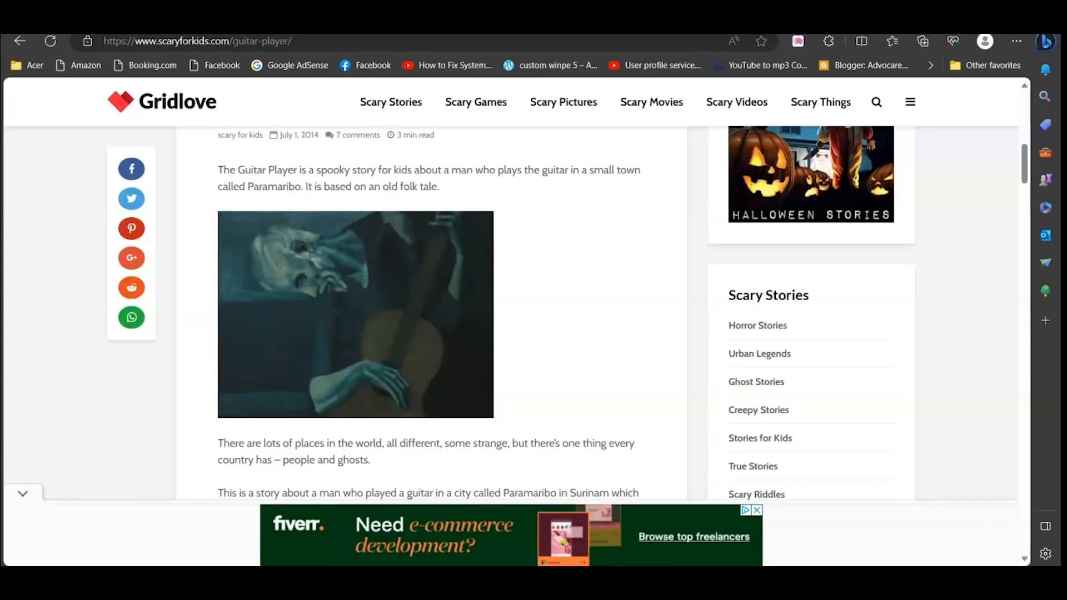
{"action": "mouse_move", "coordinate": [50, 41]}
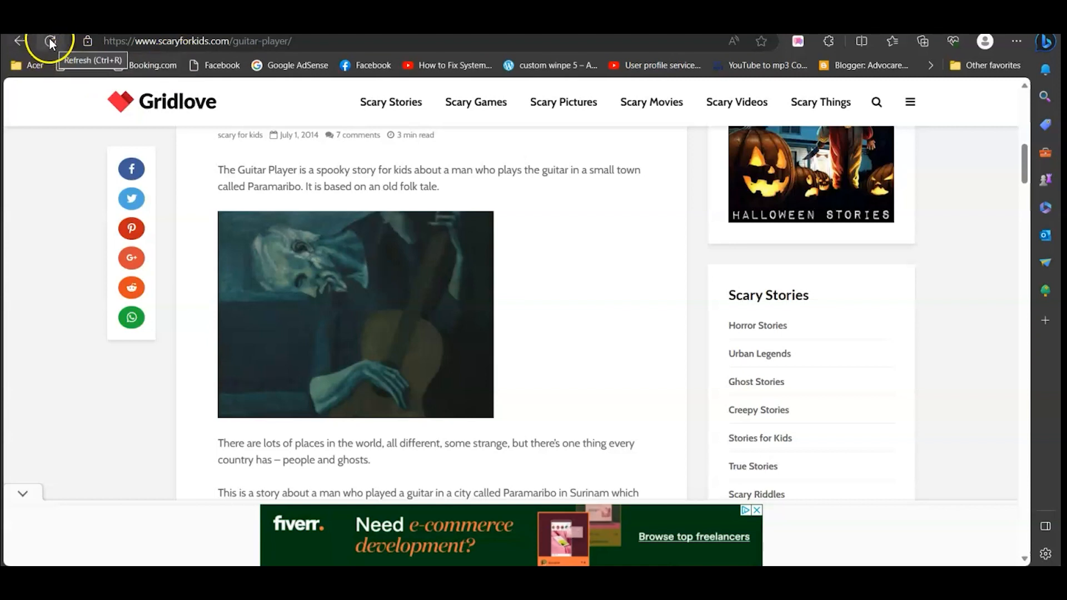
Refresh the scaryforkids.com story page so it loads without JavaScript.
{"action": "left_click", "coordinate": [50, 41]}
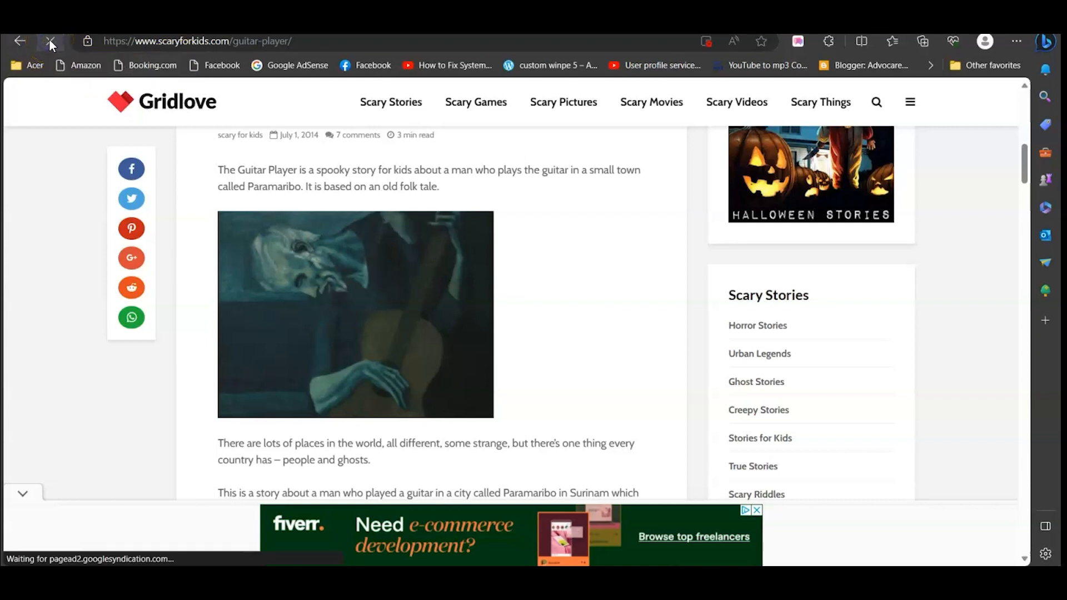
{"action": "left_click", "coordinate": [50, 42]}
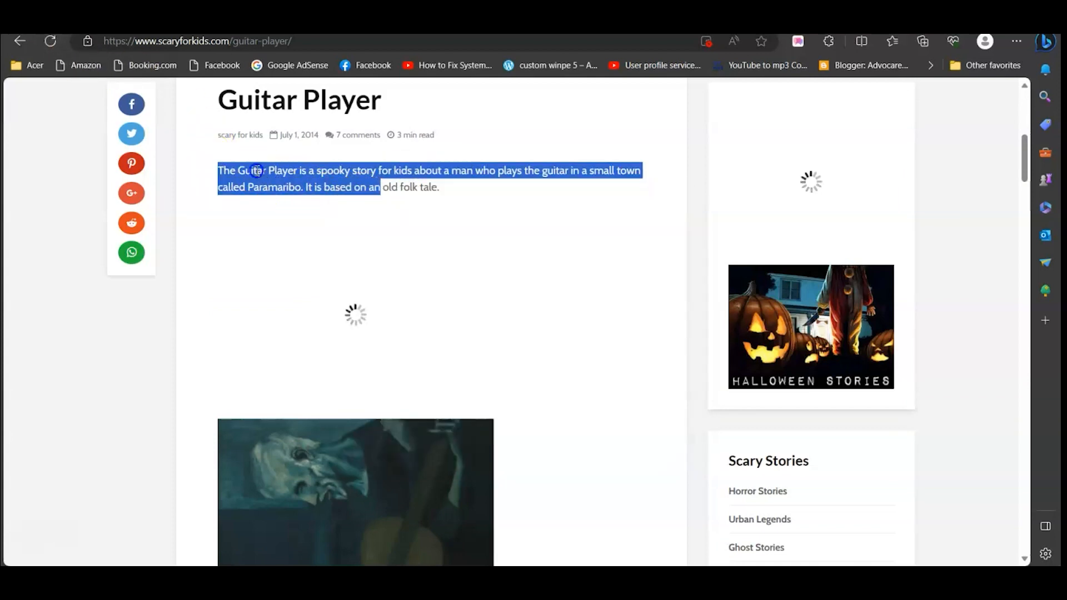
{"action": "mouse_move", "coordinate": [115, 473]}
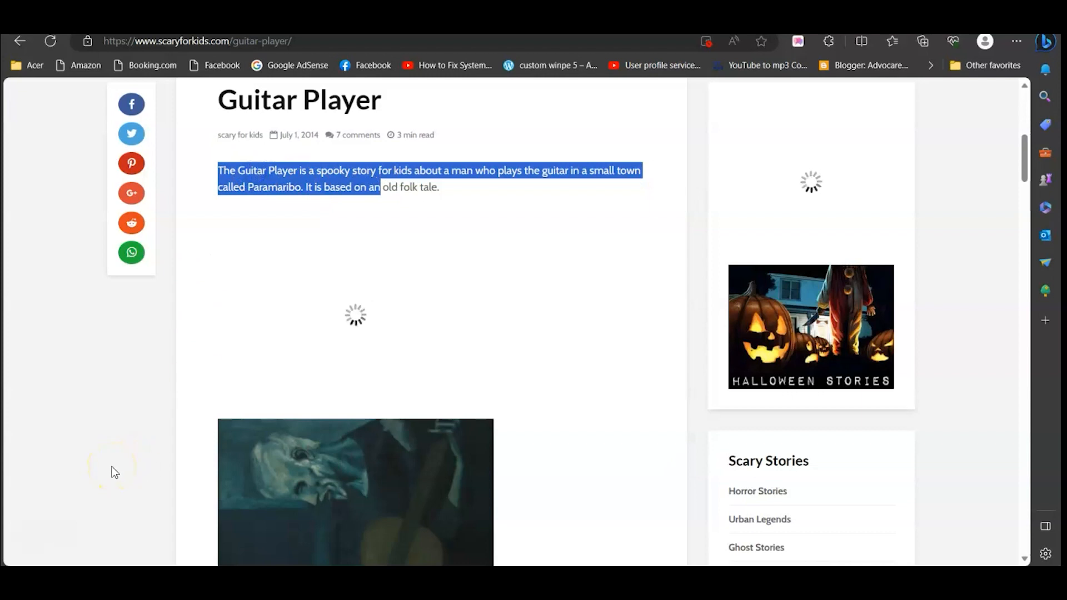